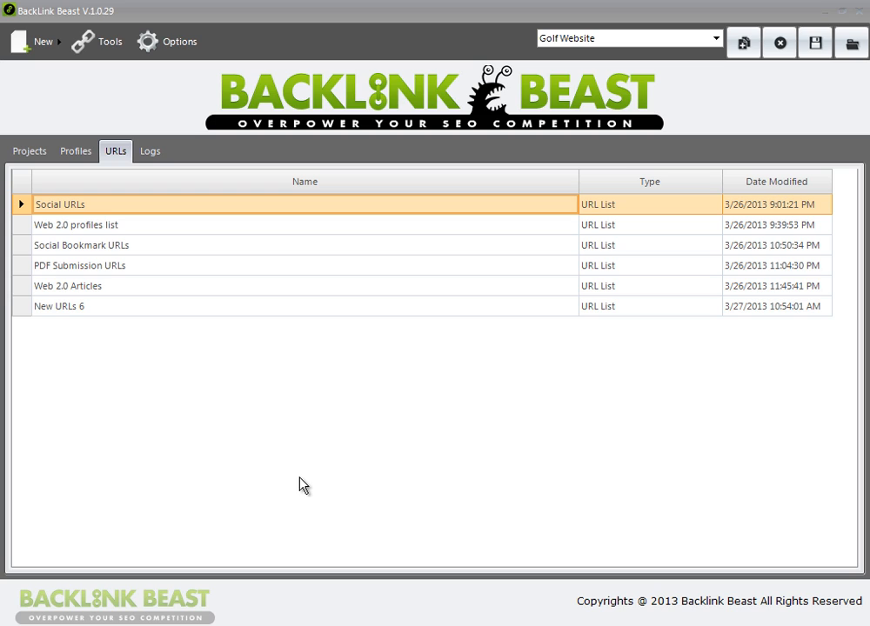
{"action": "mouse_move", "coordinate": [218, 482]}
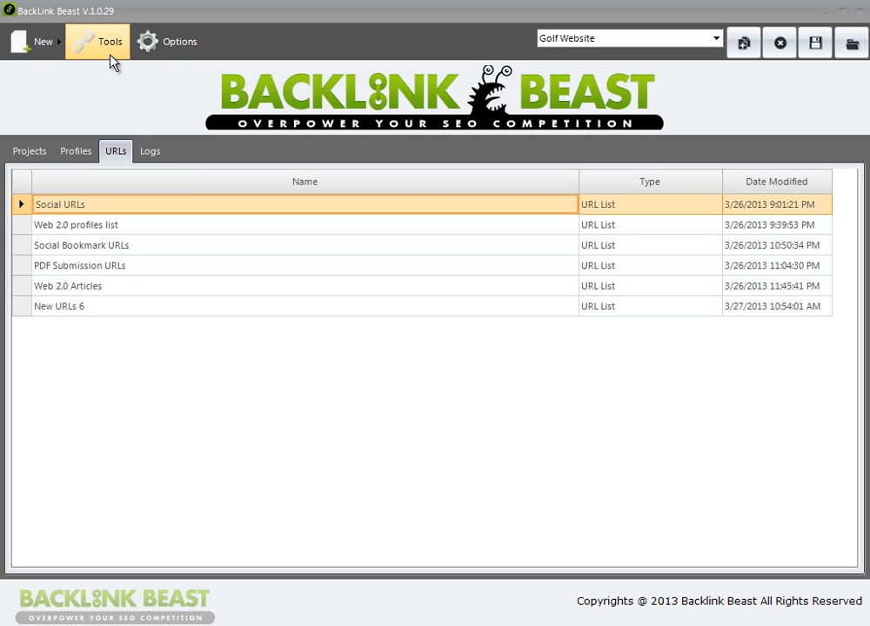
- Show the Tools menu entries from the top toolbar
{"action": "left_click", "coordinate": [108, 42]}
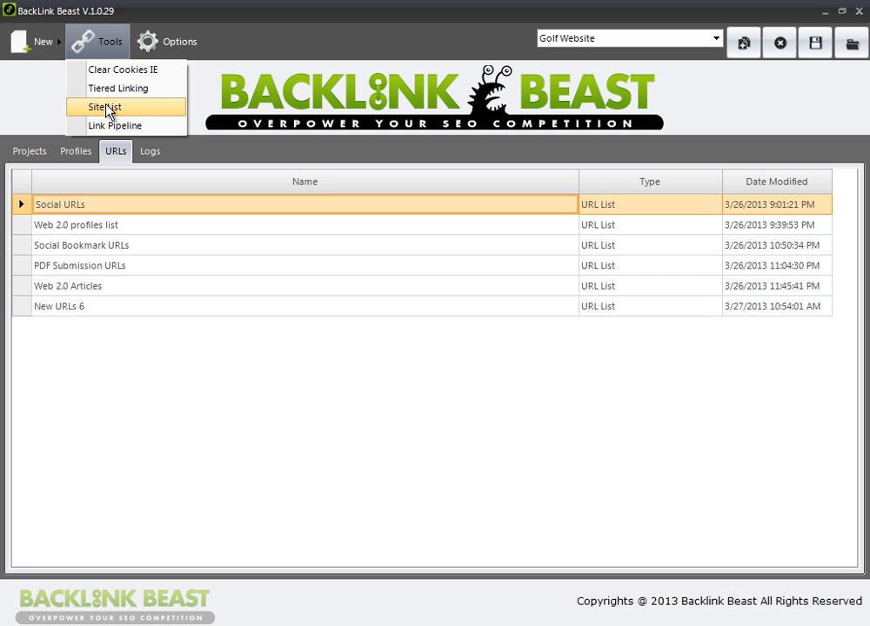
- Bring up the Site List and scroll the Pligg sites list down to its end
{"action": "left_click", "coordinate": [105, 106]}
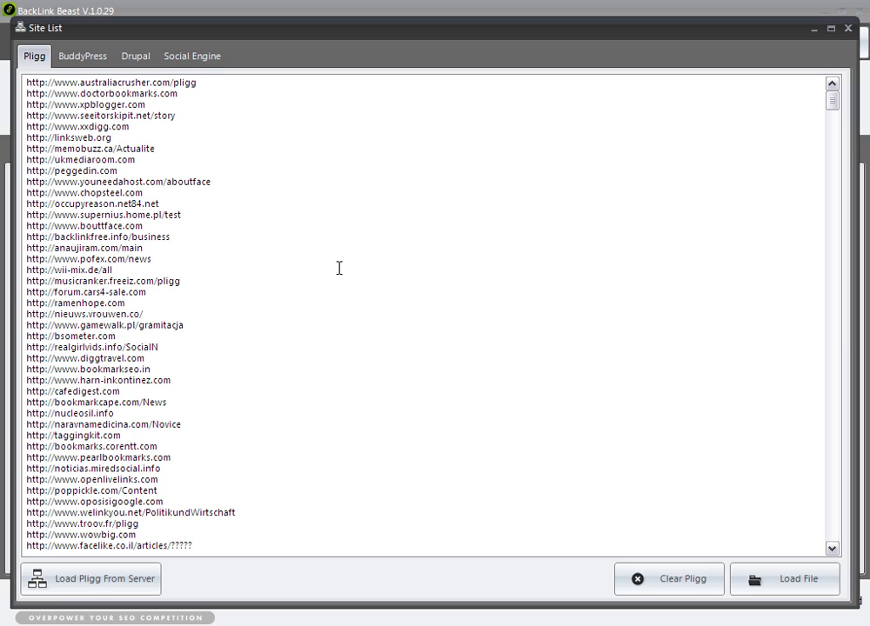
{"action": "mouse_move", "coordinate": [407, 446]}
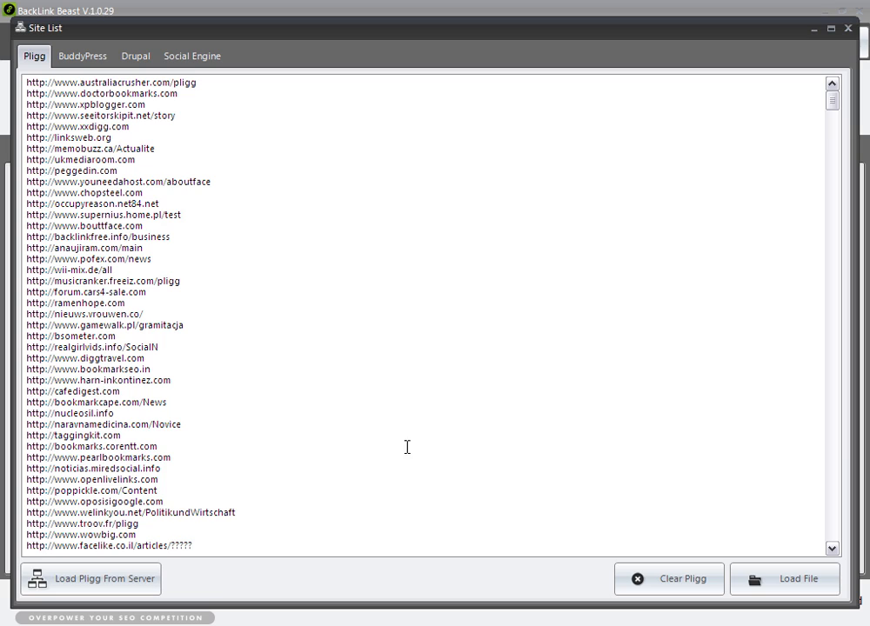
{"action": "mouse_move", "coordinate": [315, 397]}
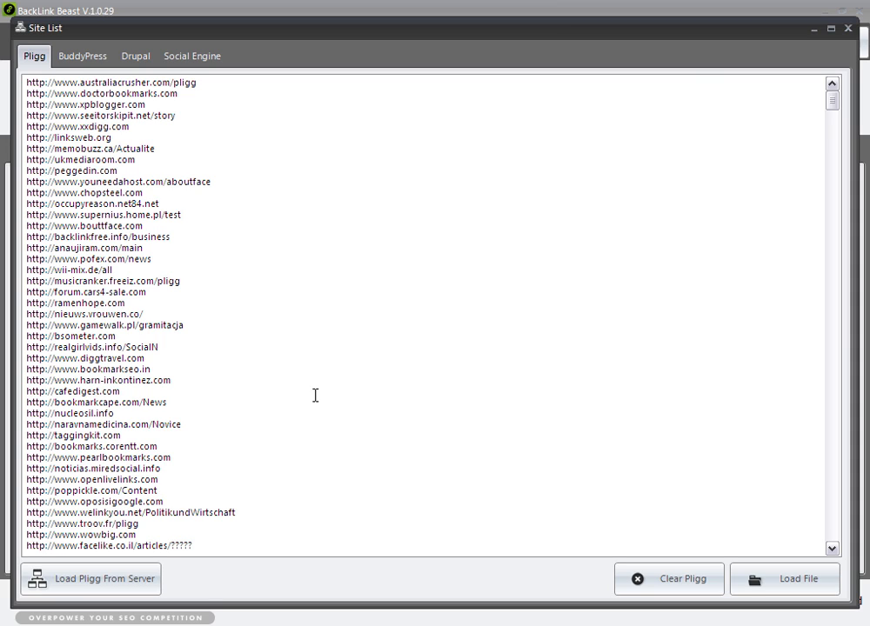
{"action": "mouse_move", "coordinate": [772, 610]}
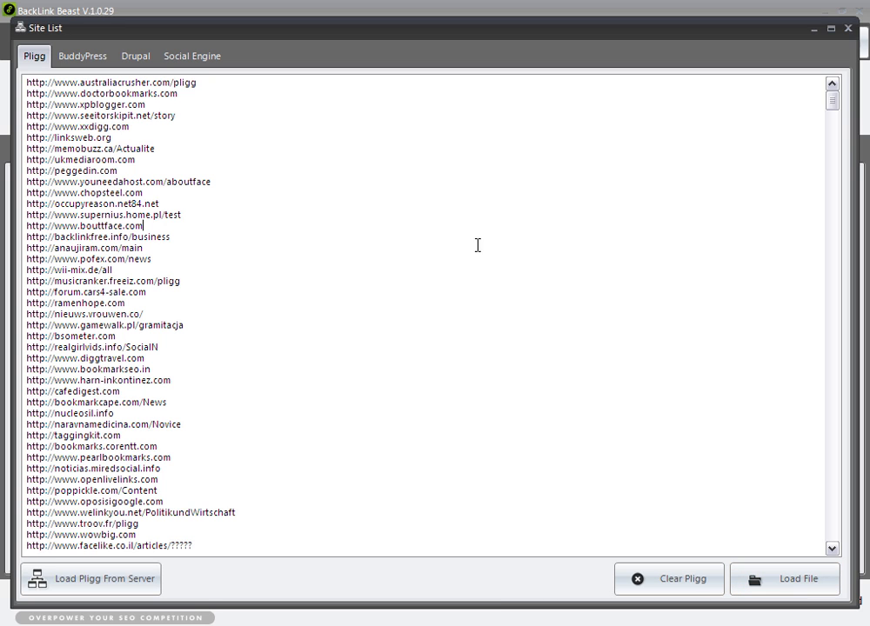
{"action": "mouse_move", "coordinate": [832, 104]}
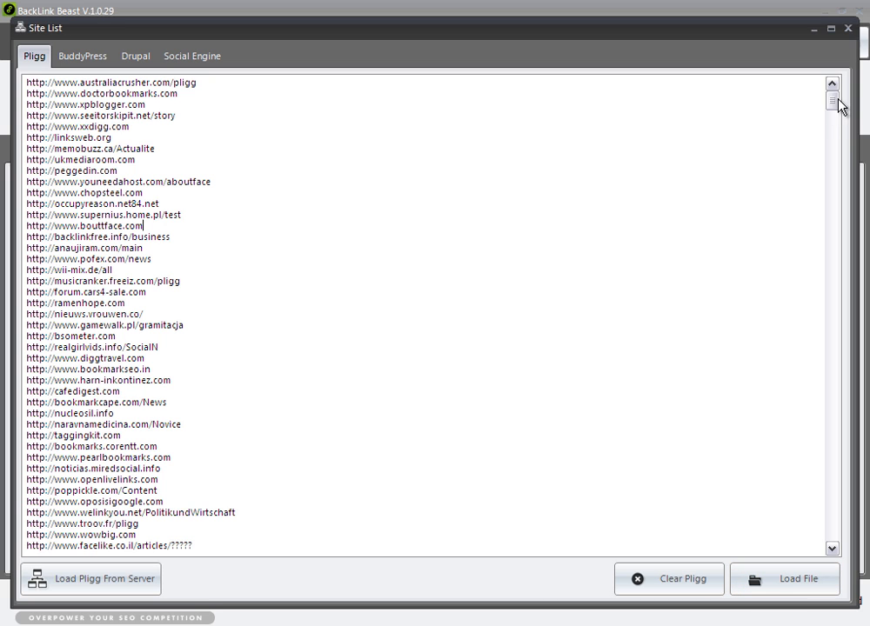
{"action": "scroll", "scroll_direction": "down", "scroll_amount": 3}
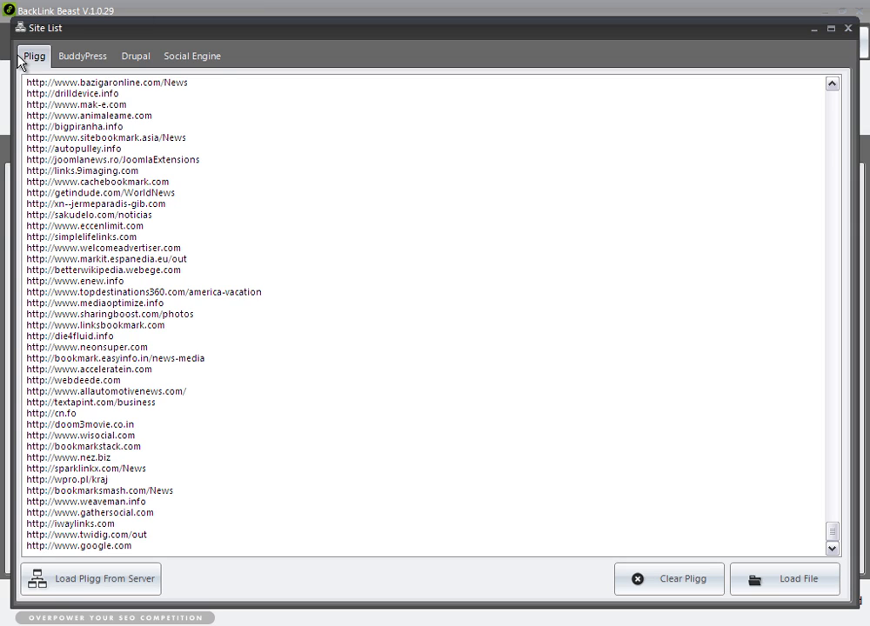
{"action": "left_click", "coordinate": [80, 546]}
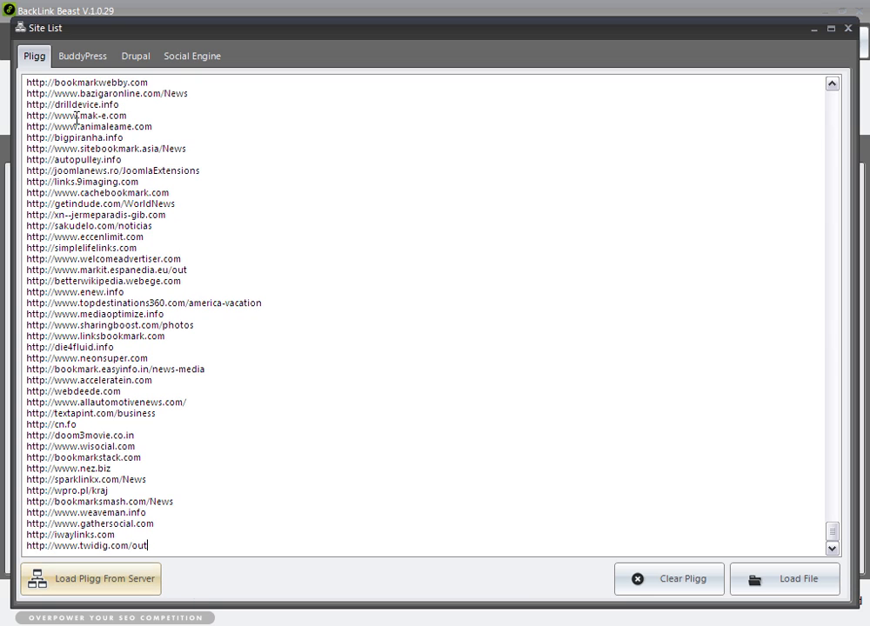
{"action": "left_click", "coordinate": [84, 56]}
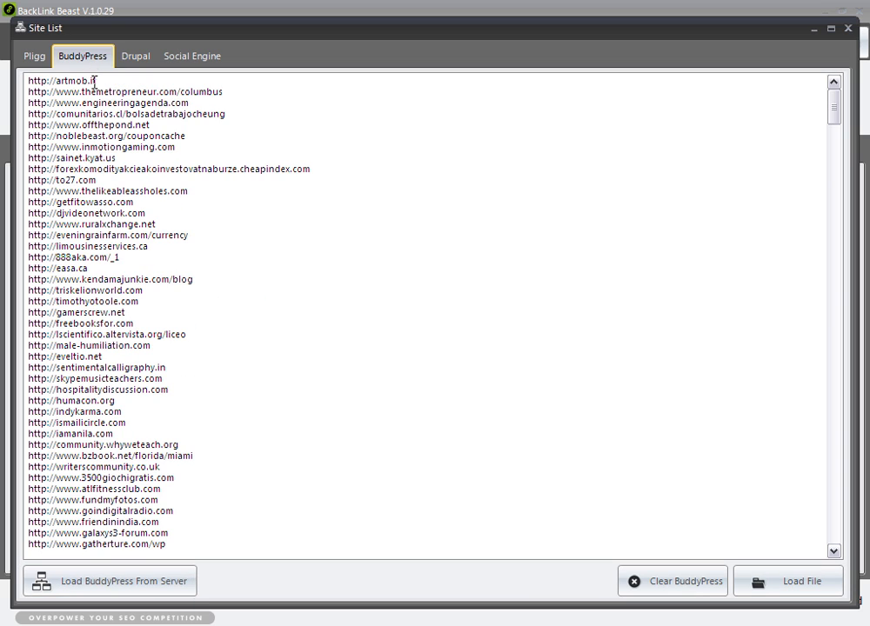
{"action": "scroll", "scroll_direction": "down", "scroll_amount": 3}
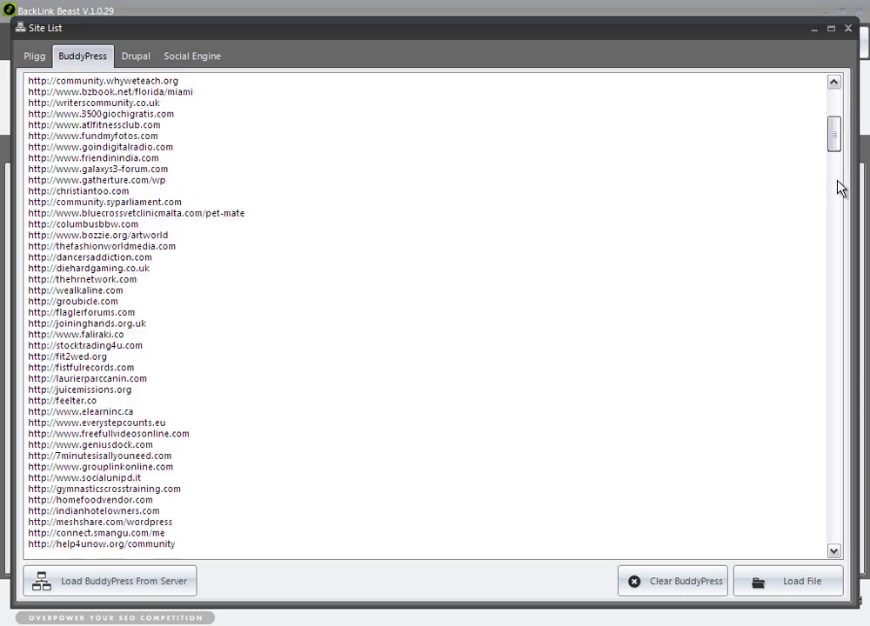
{"action": "left_click", "coordinate": [135, 56]}
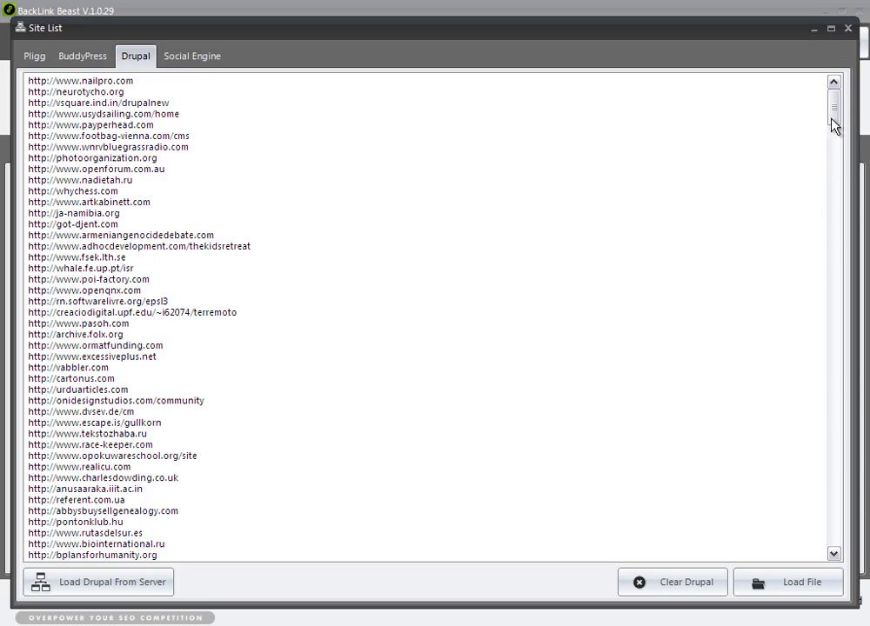
{"action": "left_click", "coordinate": [199, 56]}
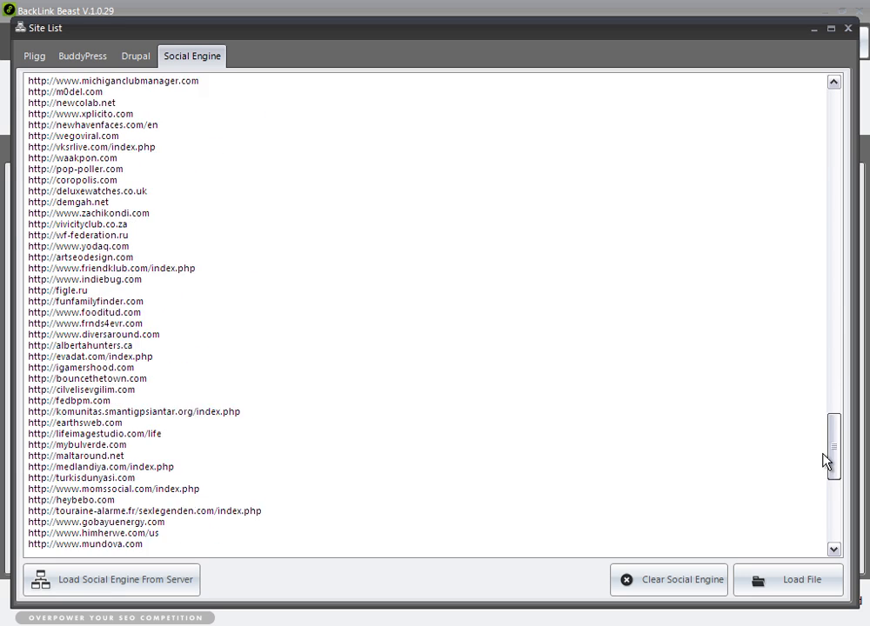
{"action": "scroll", "scroll_direction": "down", "scroll_amount": 3}
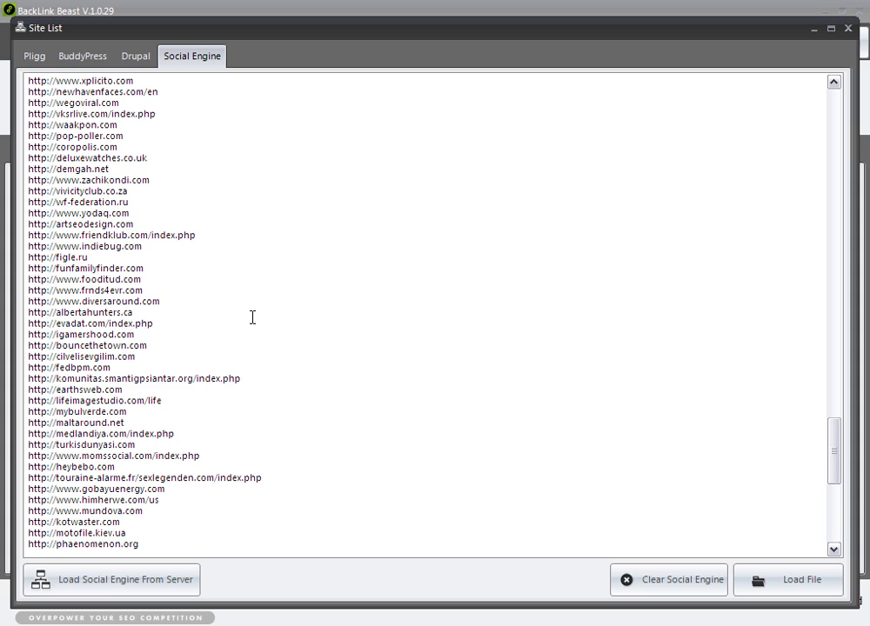
{"action": "mouse_move", "coordinate": [122, 581]}
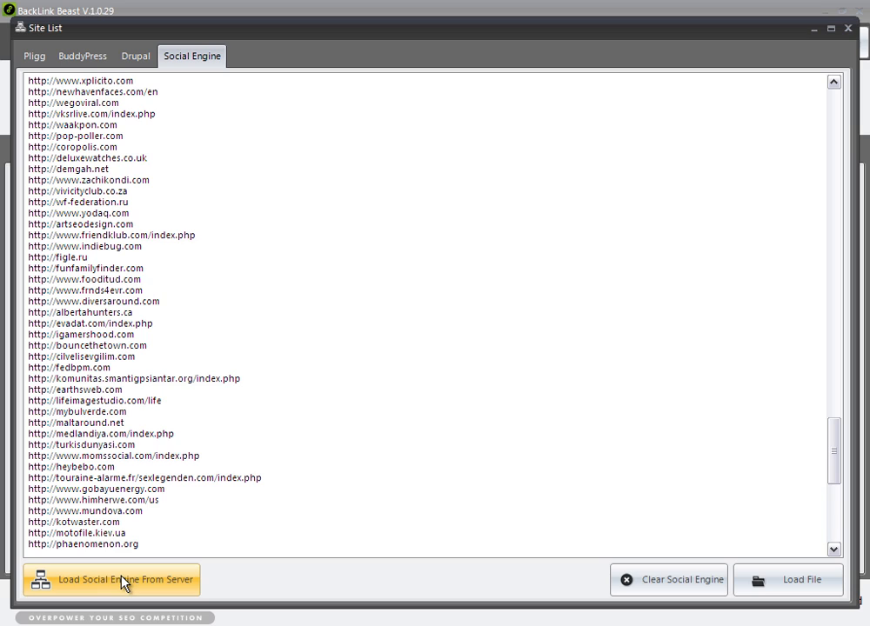
{"action": "mouse_move", "coordinate": [393, 206]}
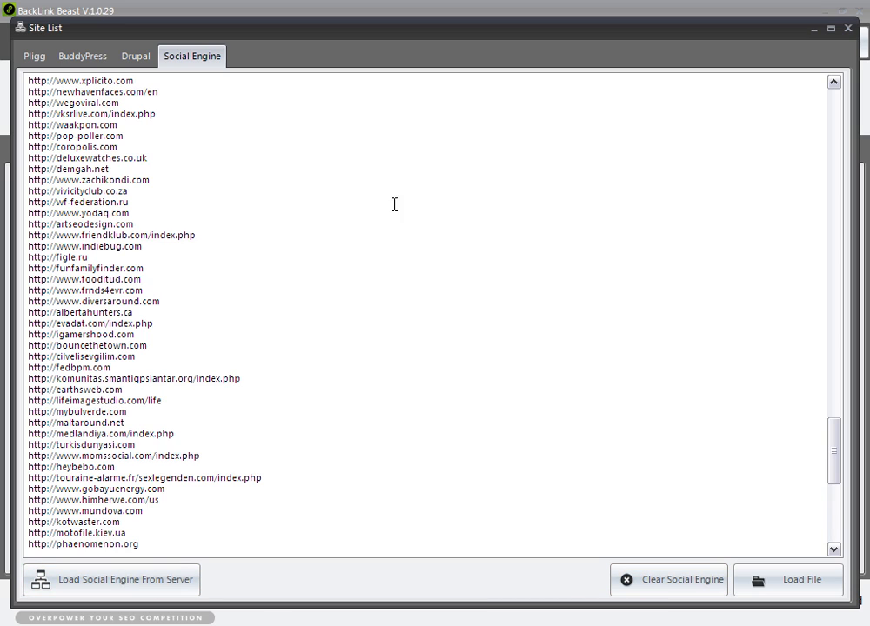
{"action": "mouse_move", "coordinate": [792, 593]}
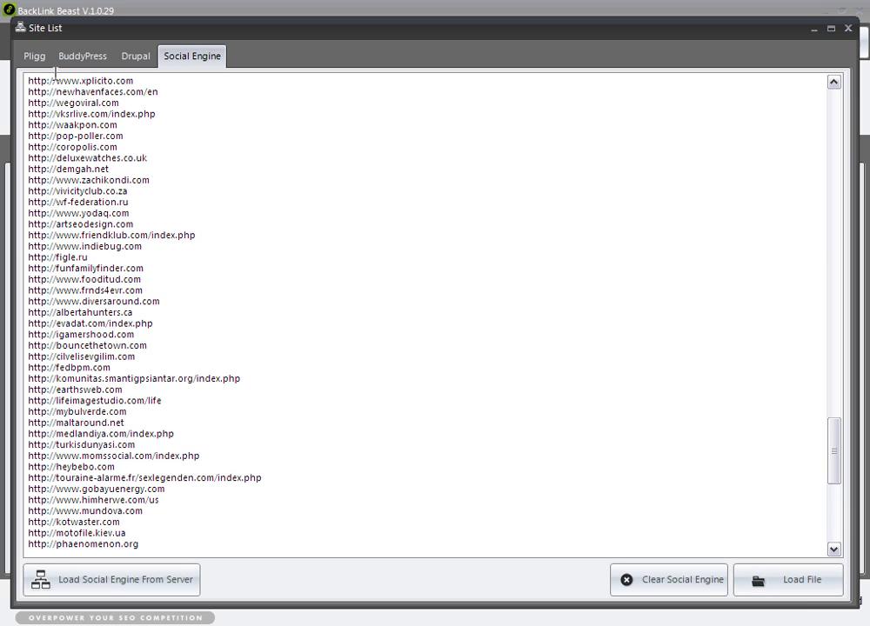
{"action": "left_click", "coordinate": [34, 55]}
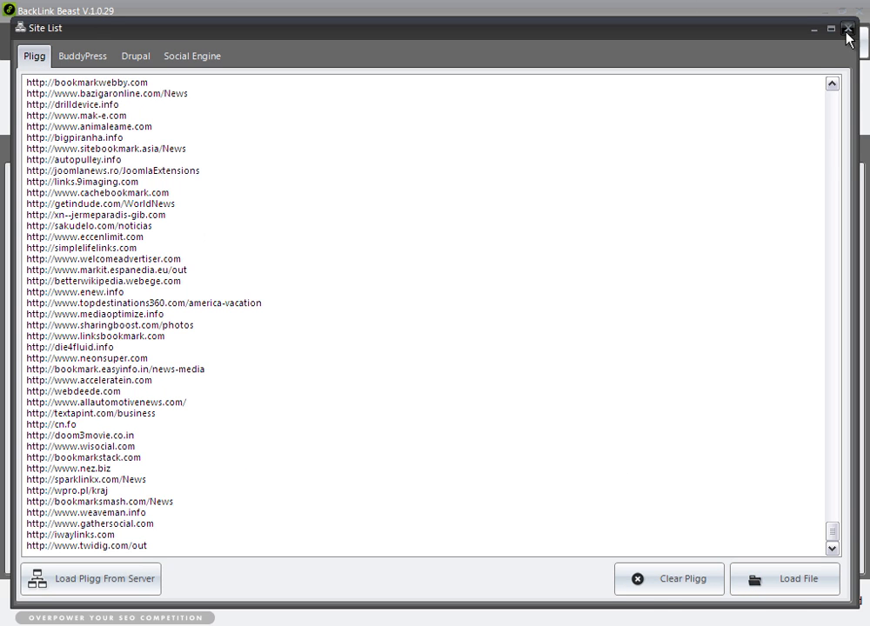
- Close the Site List window, returning to the Sample Account Creation project
{"action": "left_click", "coordinate": [846, 31]}
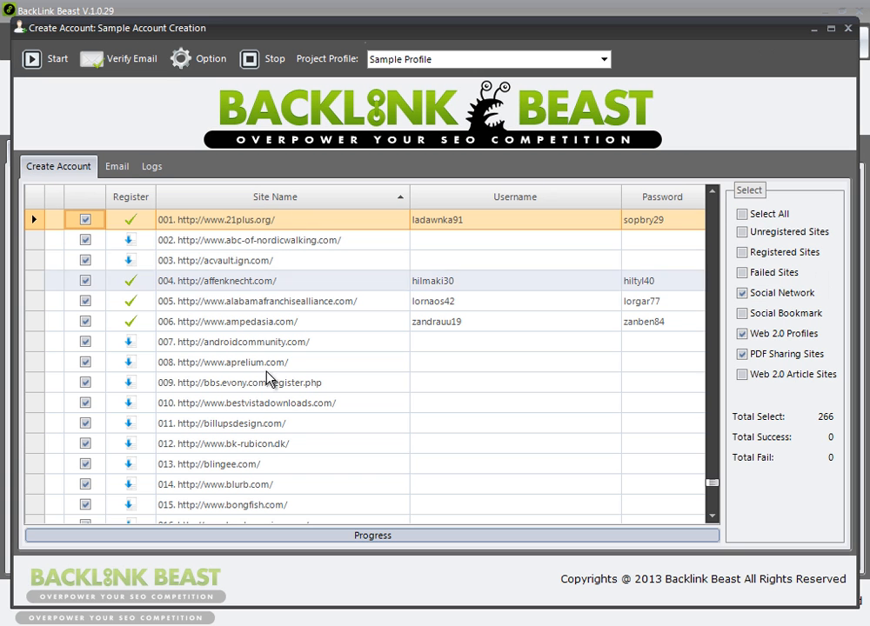
{"action": "mouse_move", "coordinate": [698, 247]}
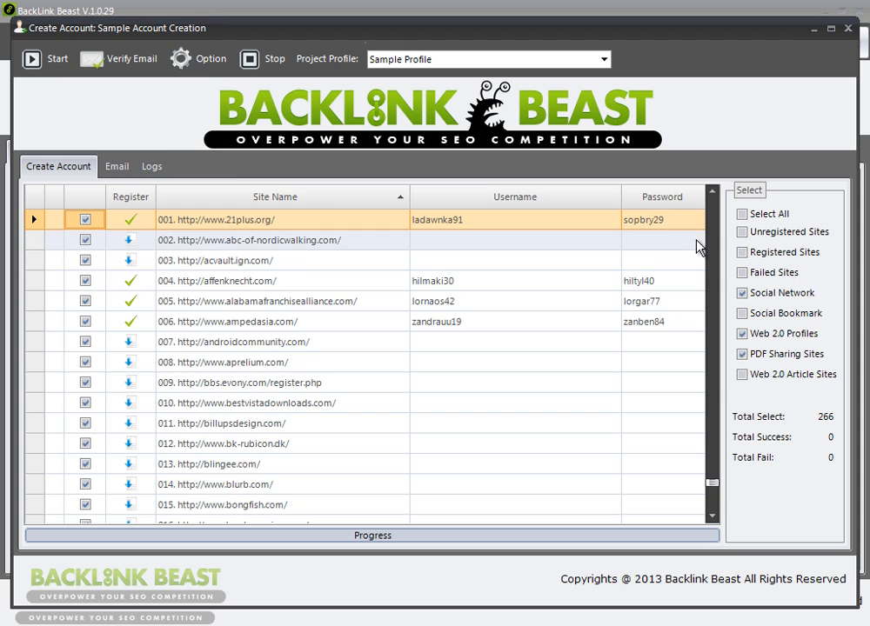
{"action": "mouse_move", "coordinate": [745, 226]}
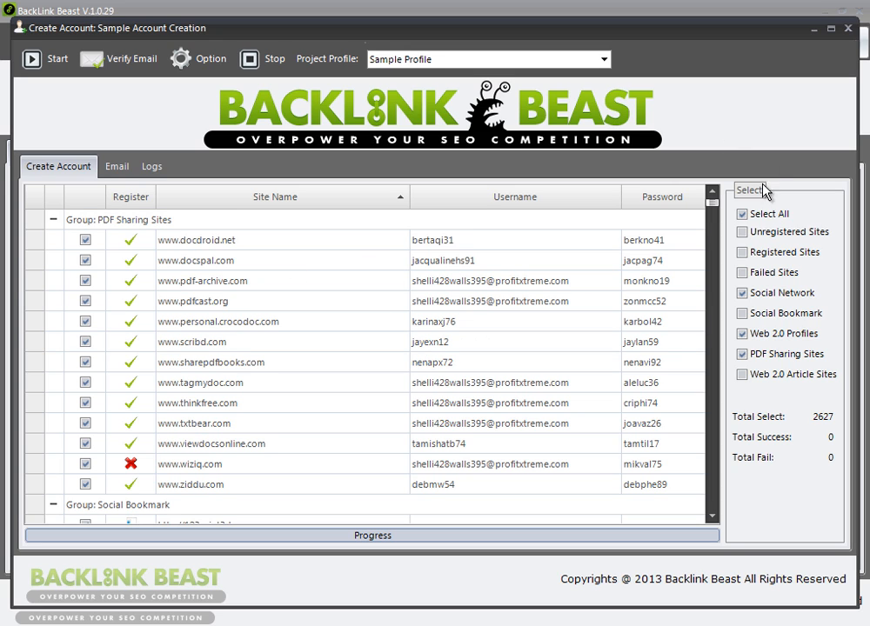
{"action": "mouse_move", "coordinate": [365, 430]}
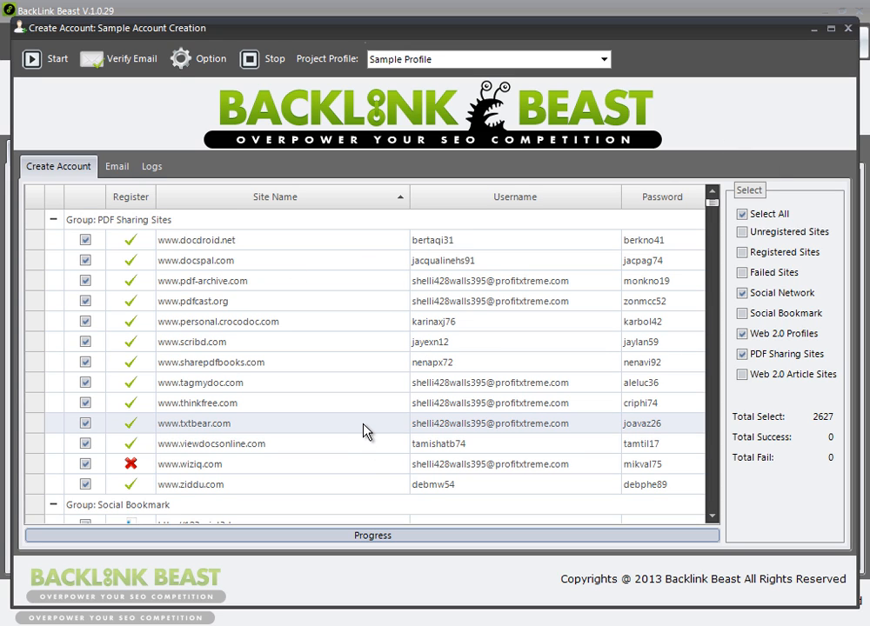